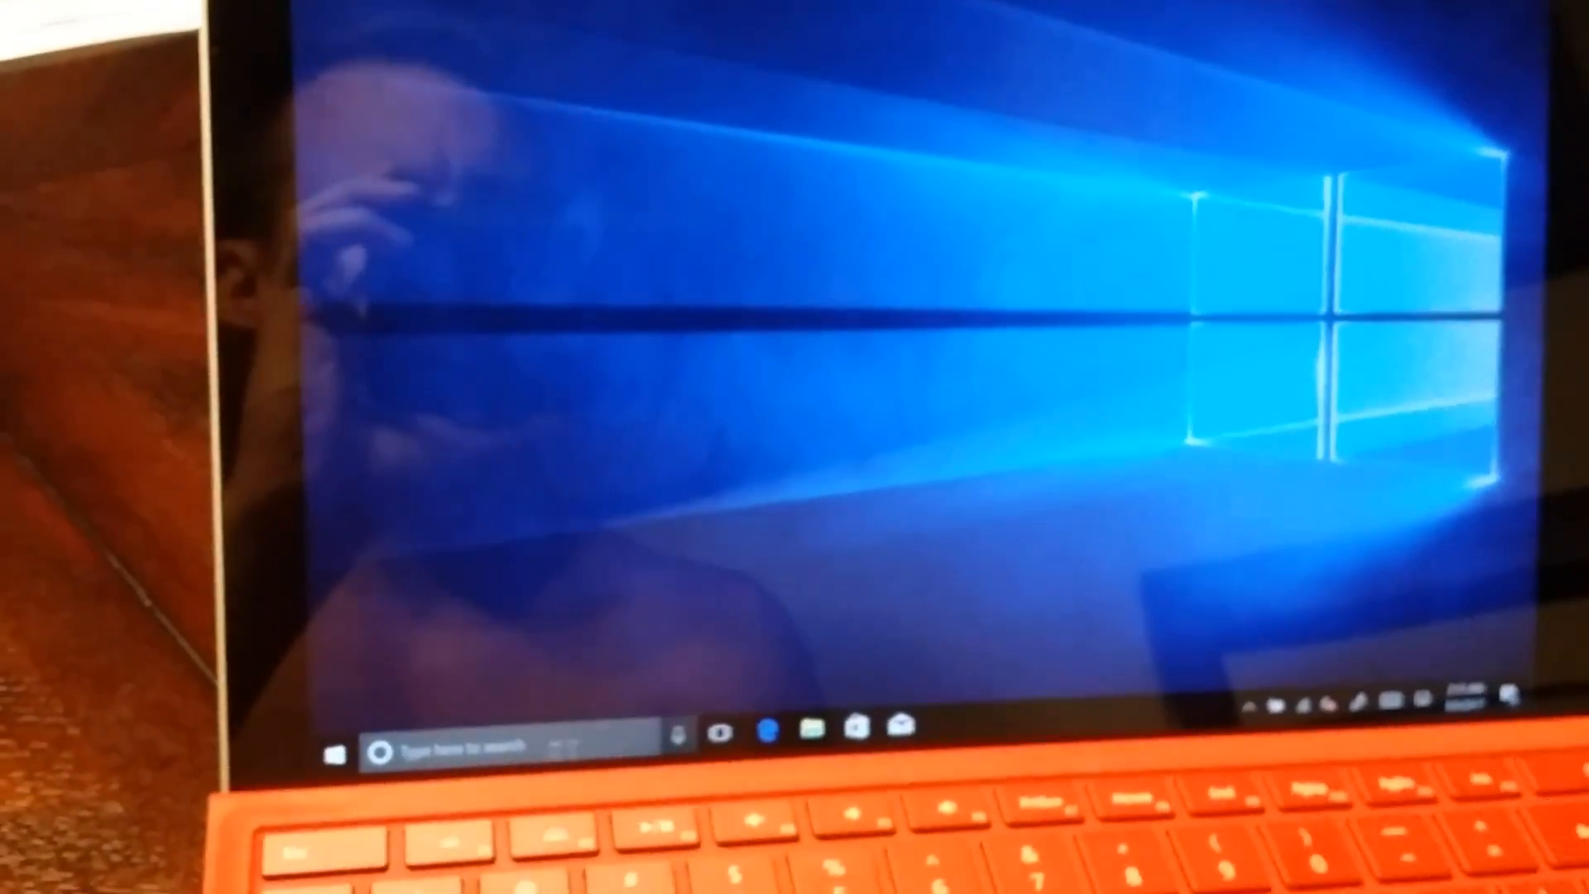
Show the hardware list with Sound, video and game controllers expanded, revealing only the Intel AVStream Camera 2500
left_click(727, 733)
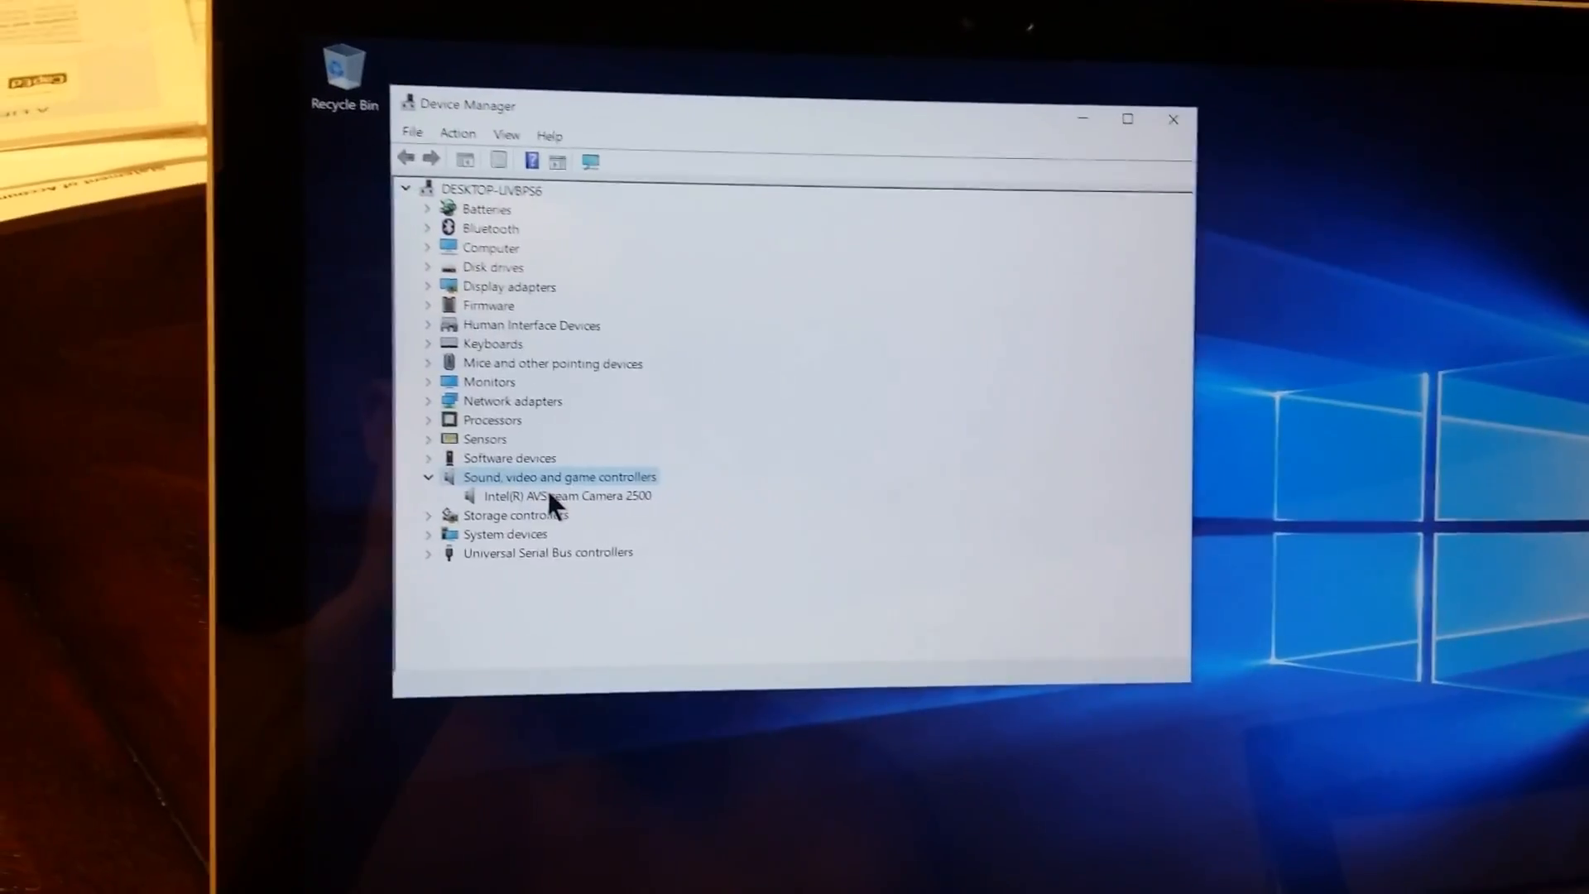
Close Device Manager and bring up the Start menu with its app list and tiles
left_click(456, 134)
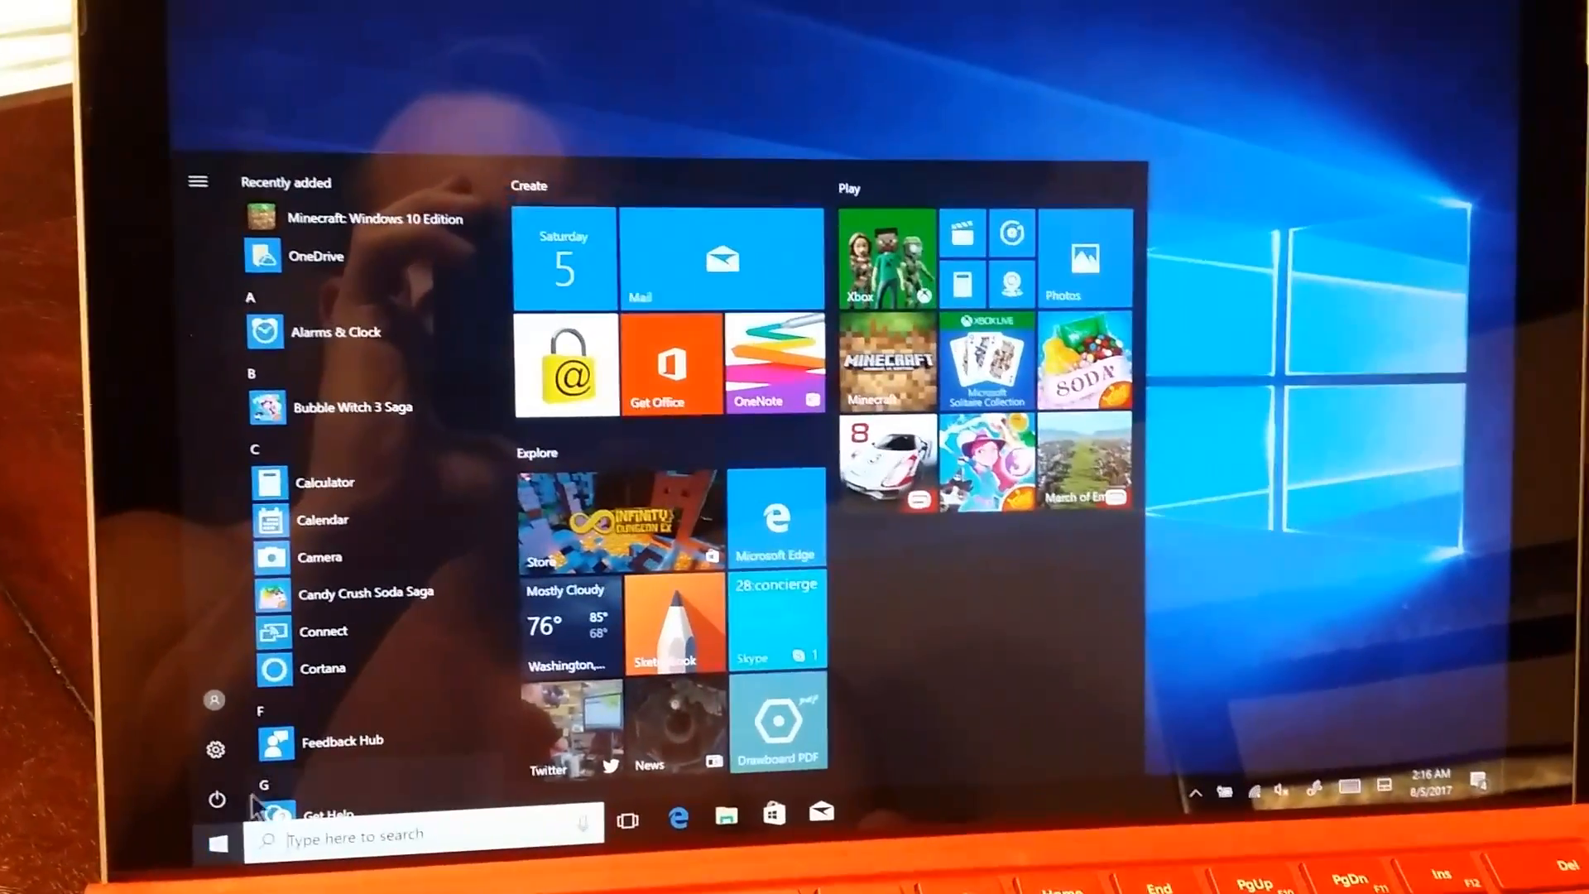
Restart into Surface UEFI and switch On-board Audio to On on the Devices page
left_click(216, 801)
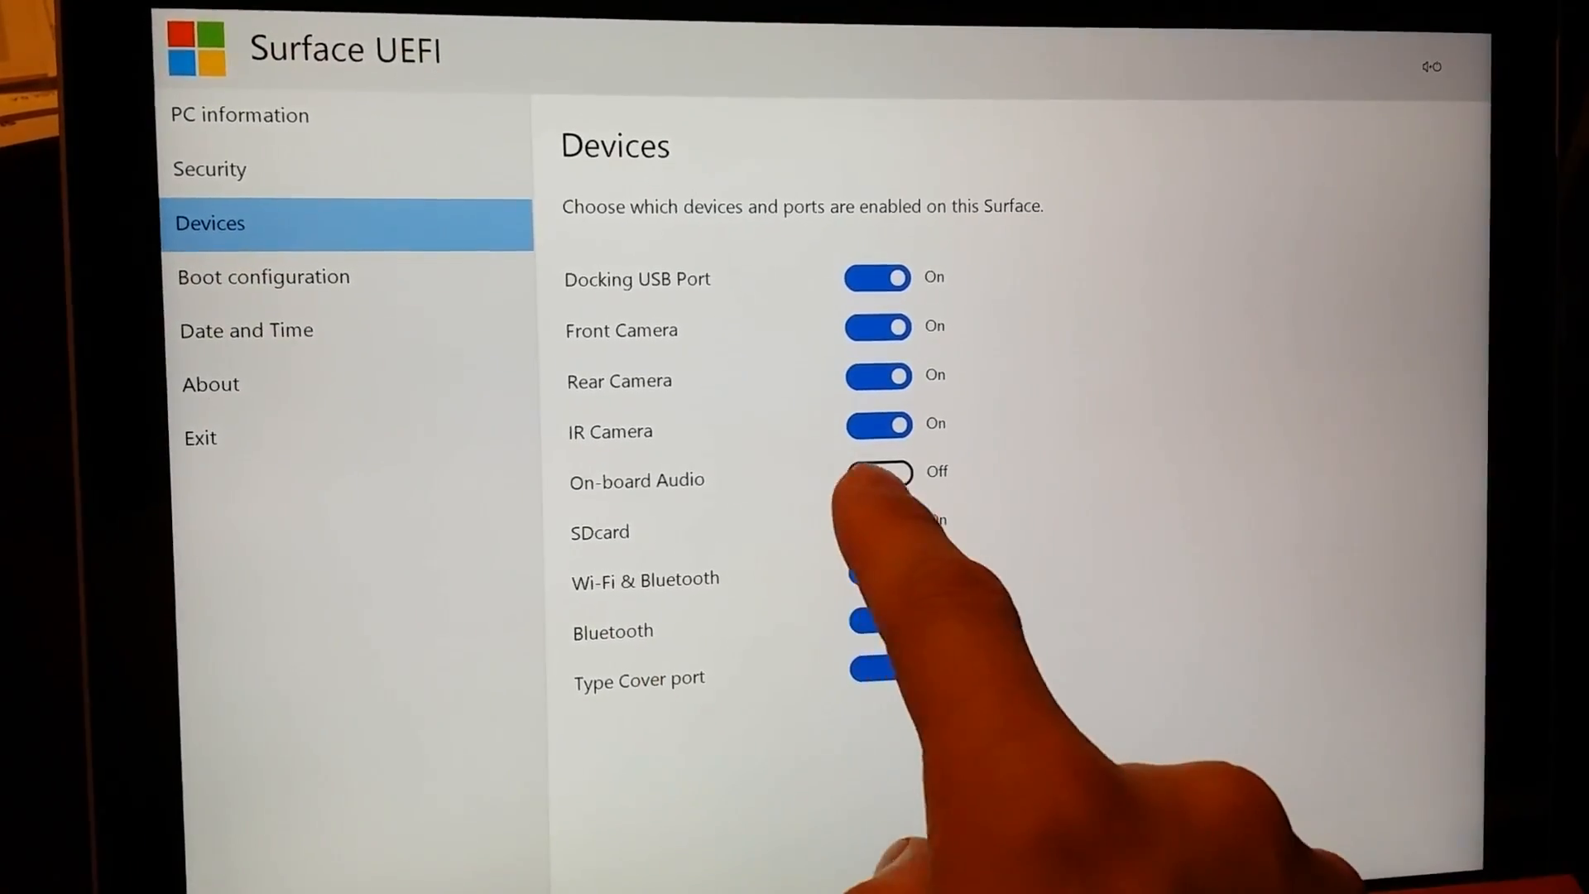
left_click(877, 471)
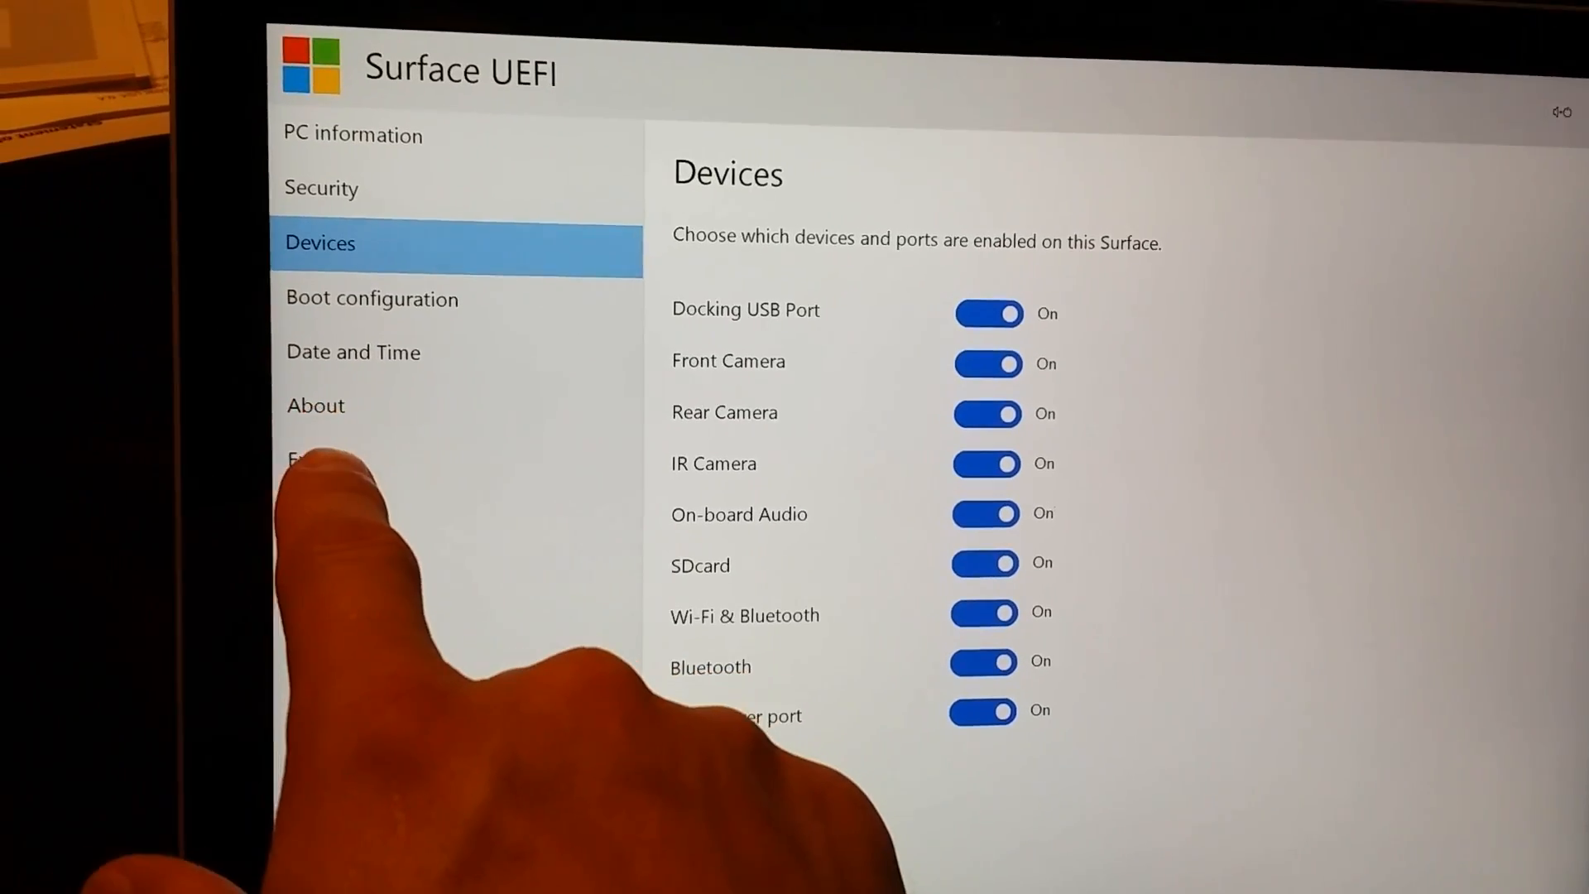
Exit the firmware settings with changes saved and restart the Surface
left_click(354, 463)
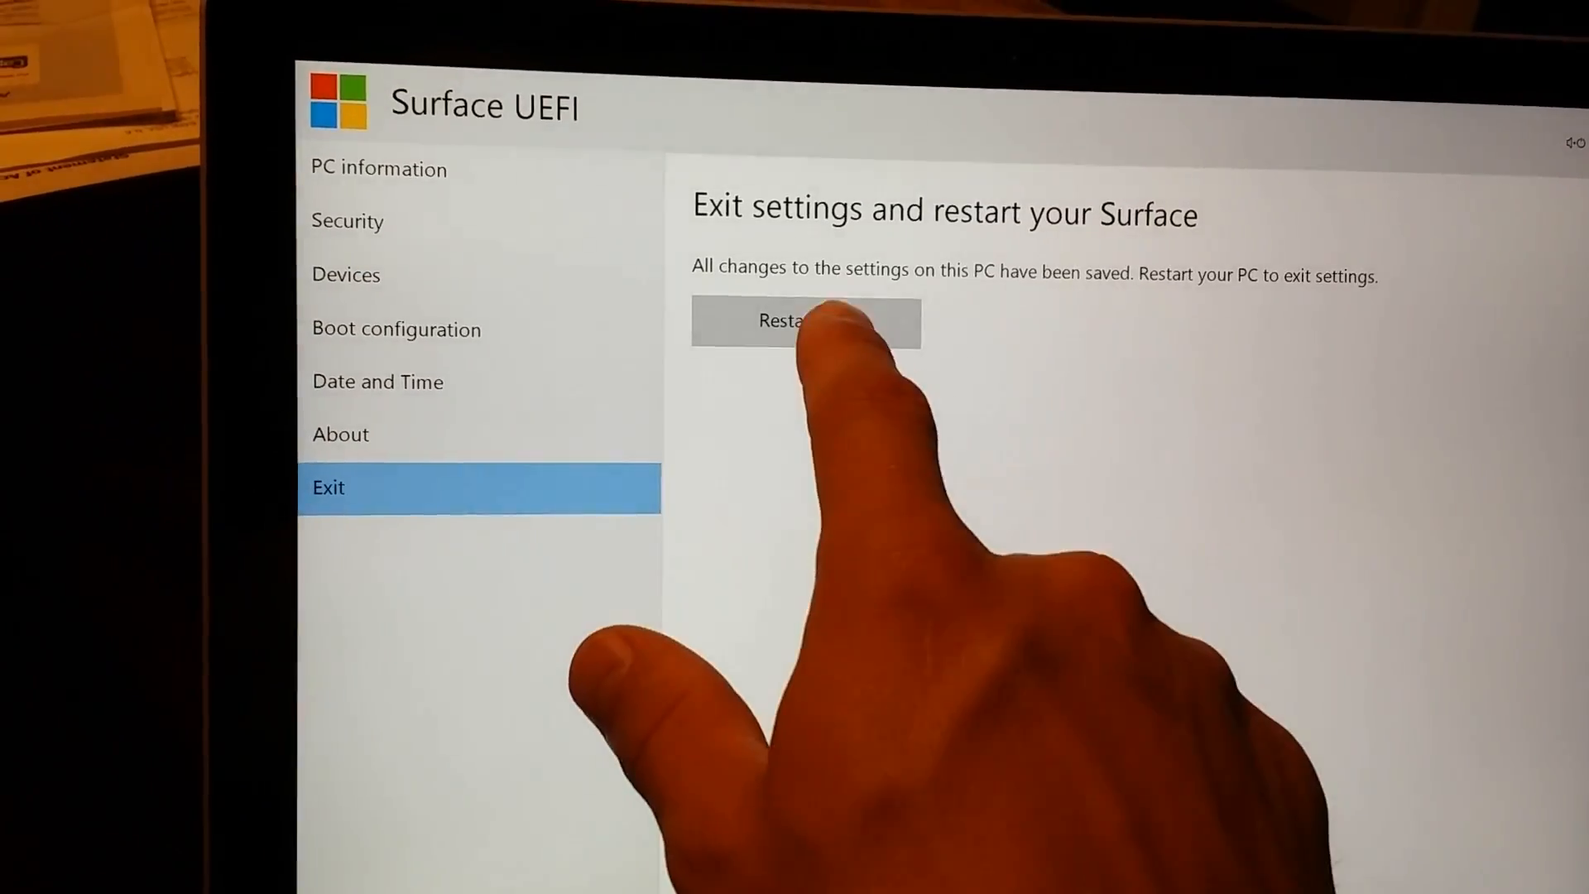
left_click(806, 320)
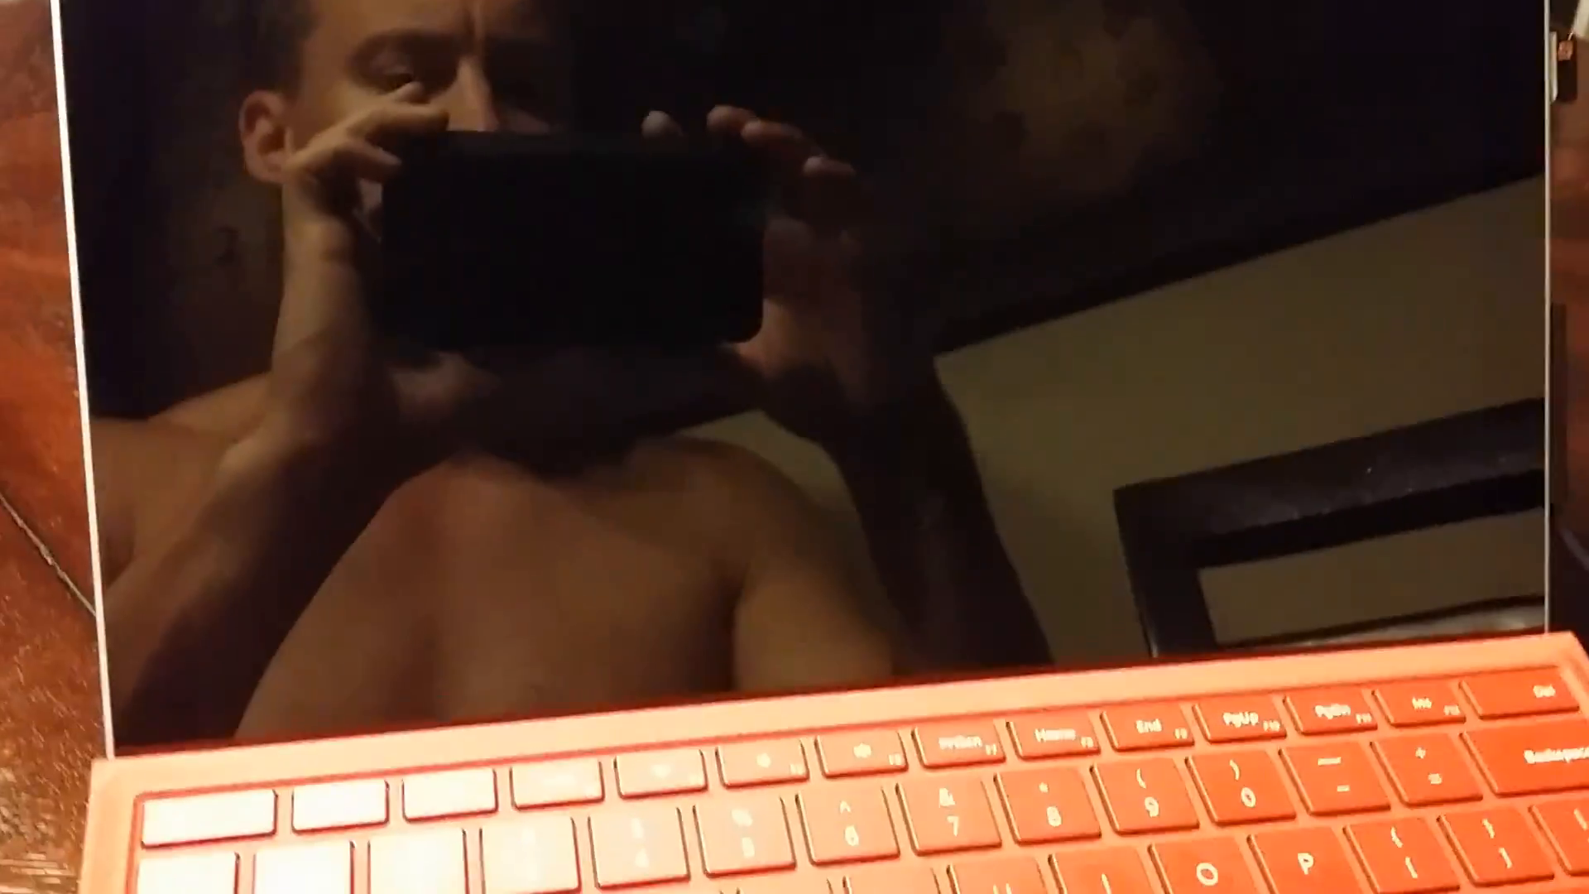